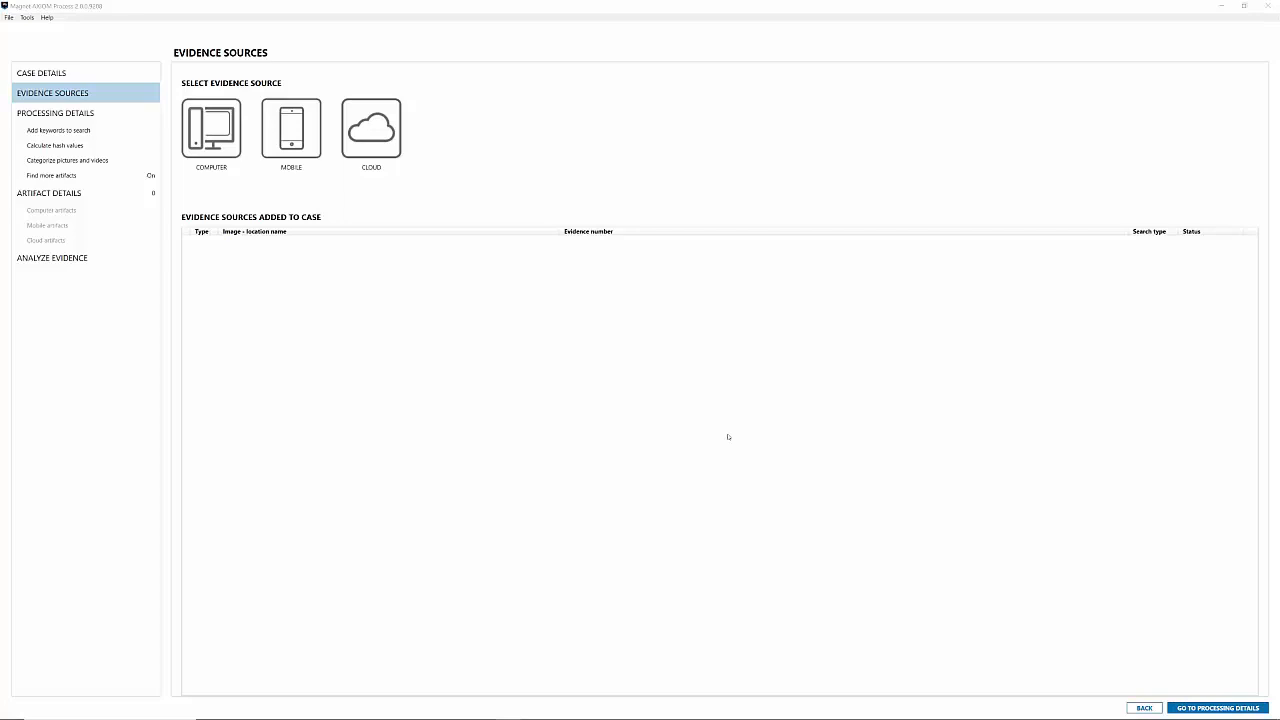
pyautogui.moveTo(725, 437)
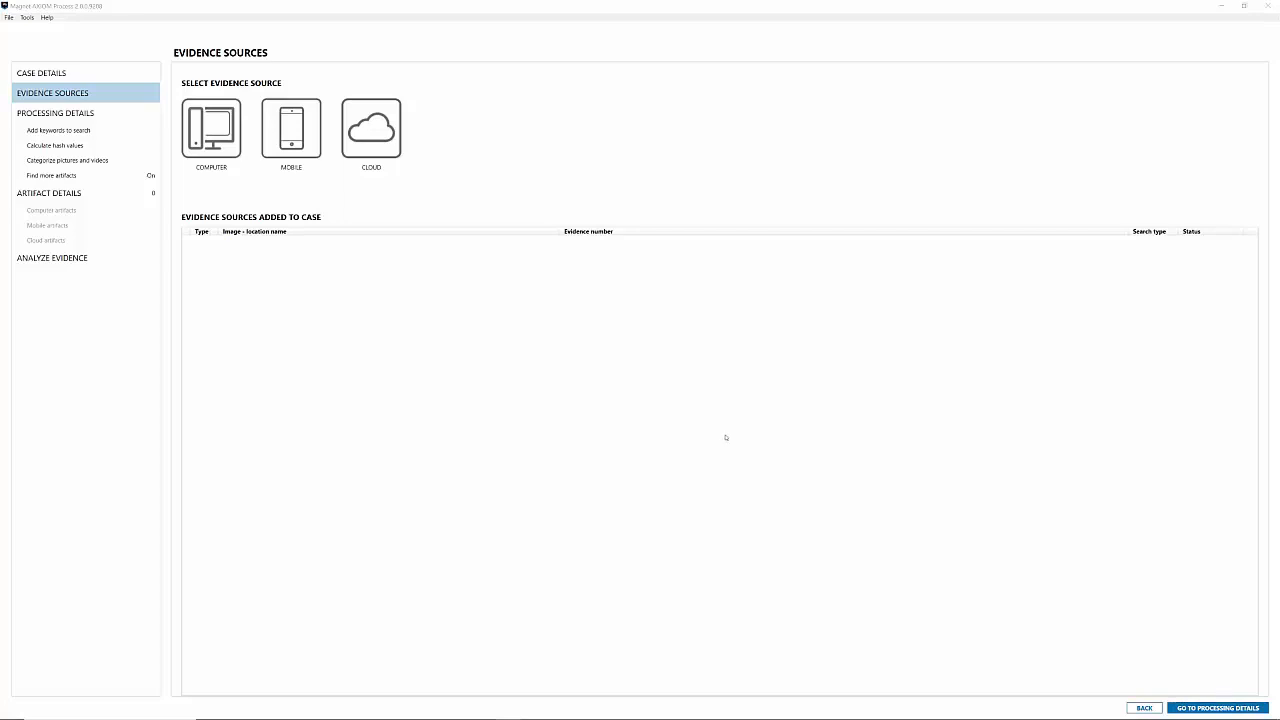
pyautogui.moveTo(716, 451)
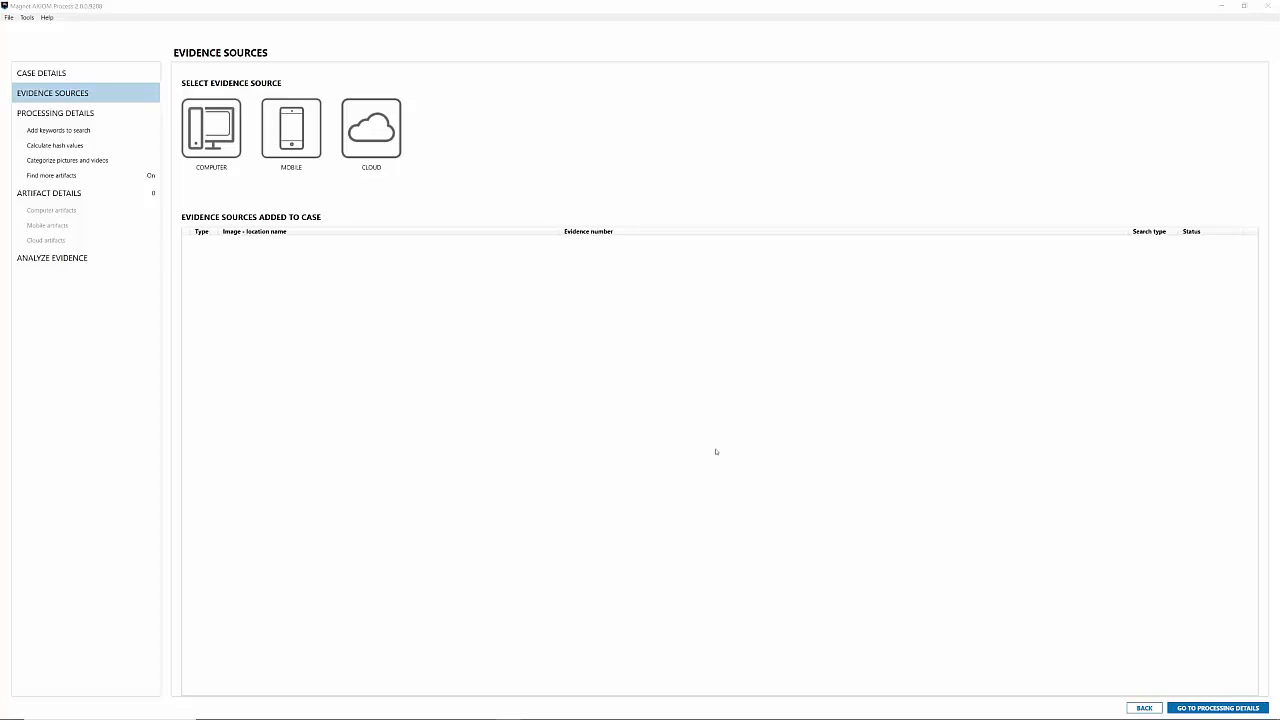
pyautogui.moveTo(718, 439)
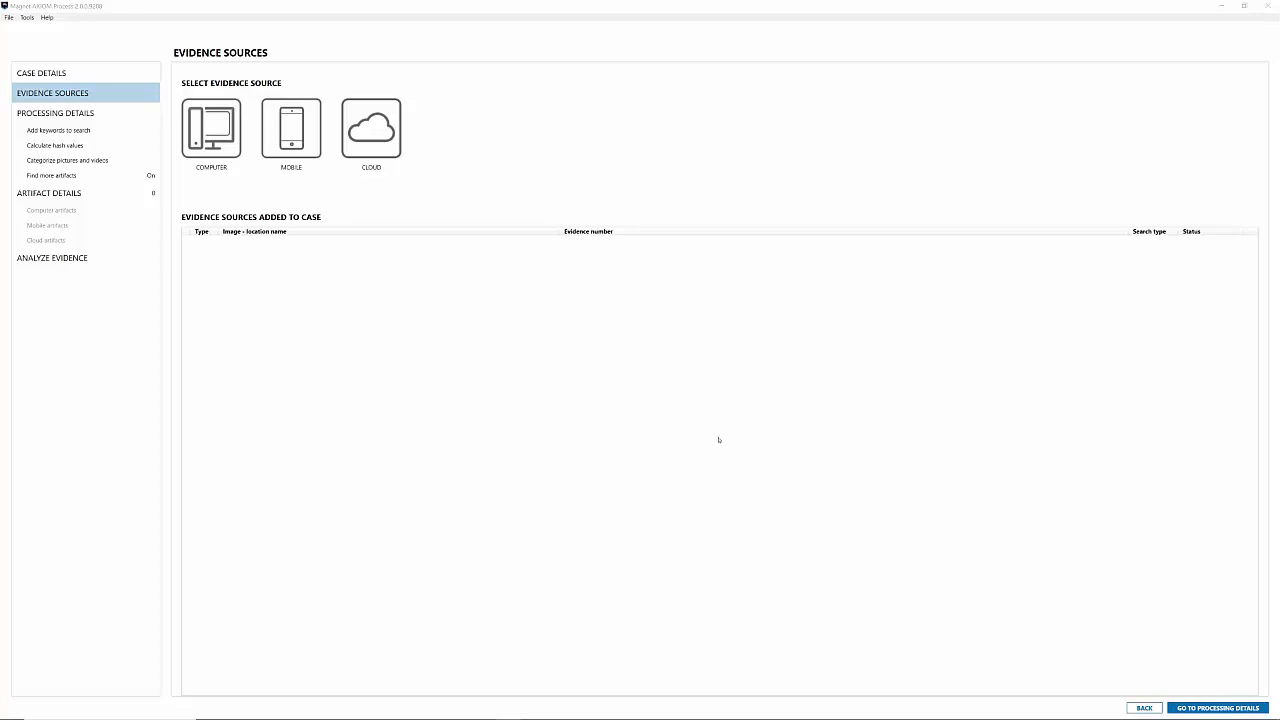
pyautogui.moveTo(719, 438)
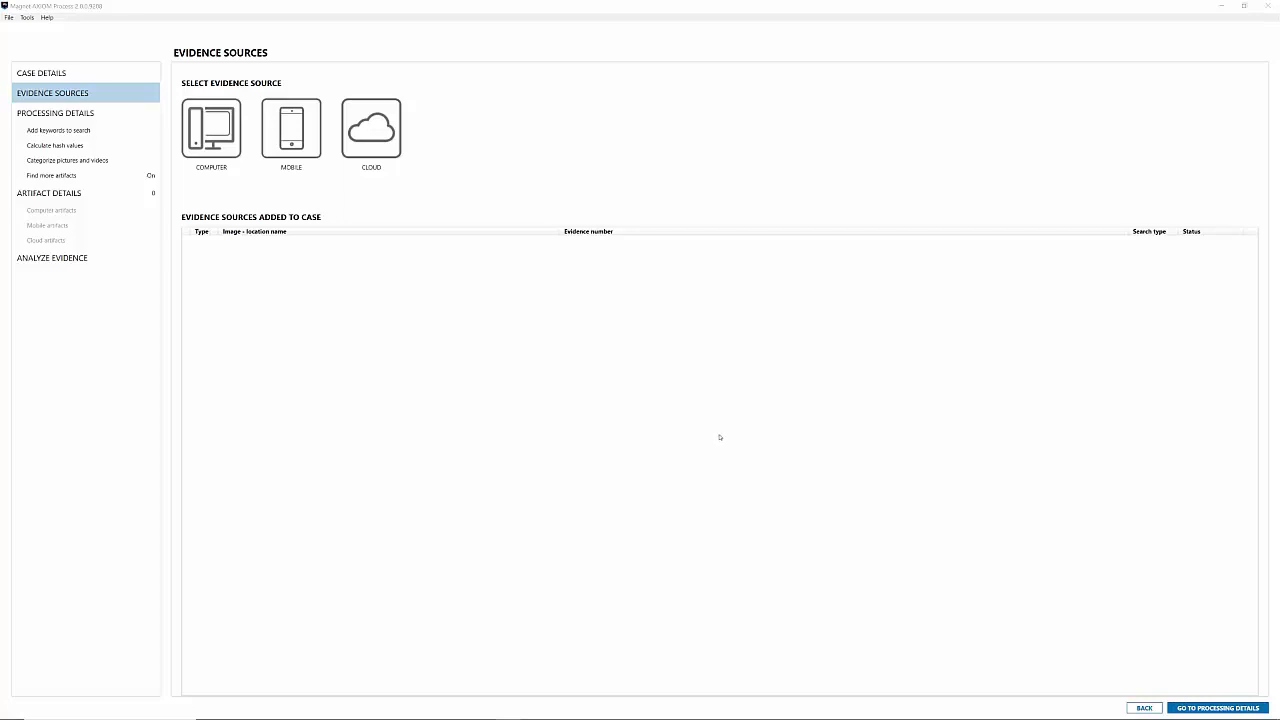
pyautogui.moveTo(718, 437)
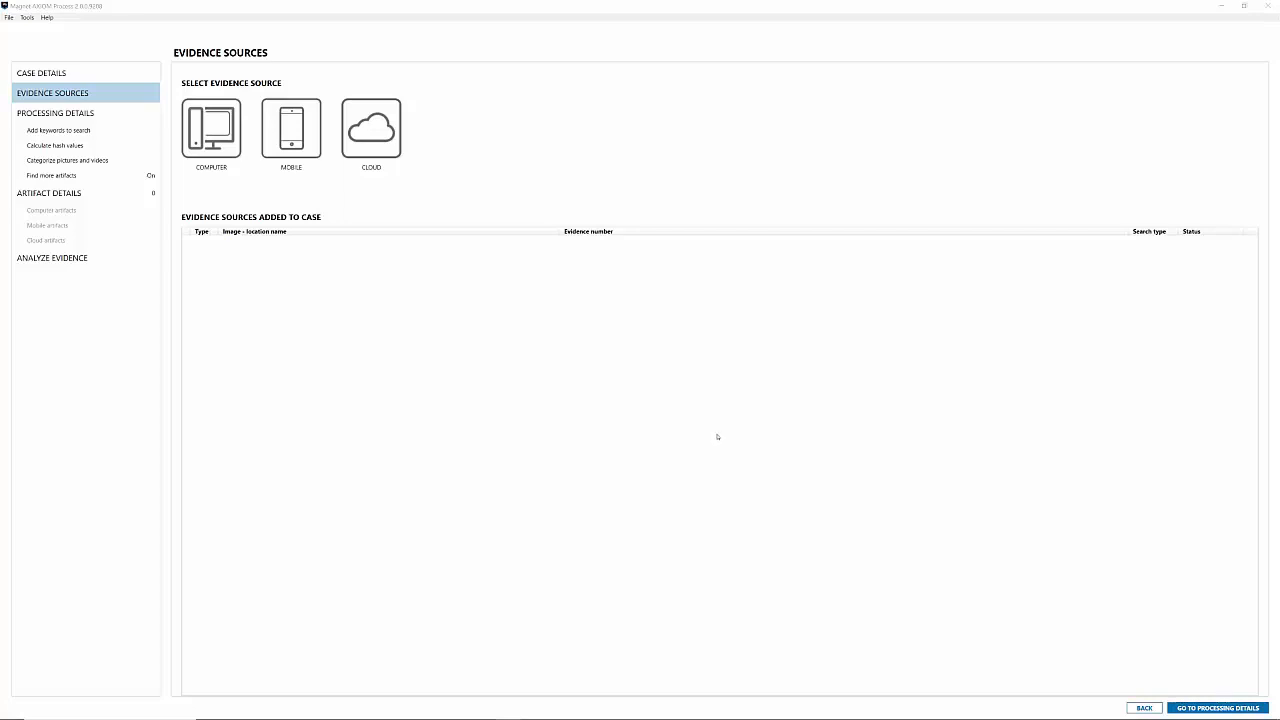
pyautogui.moveTo(360, 200)
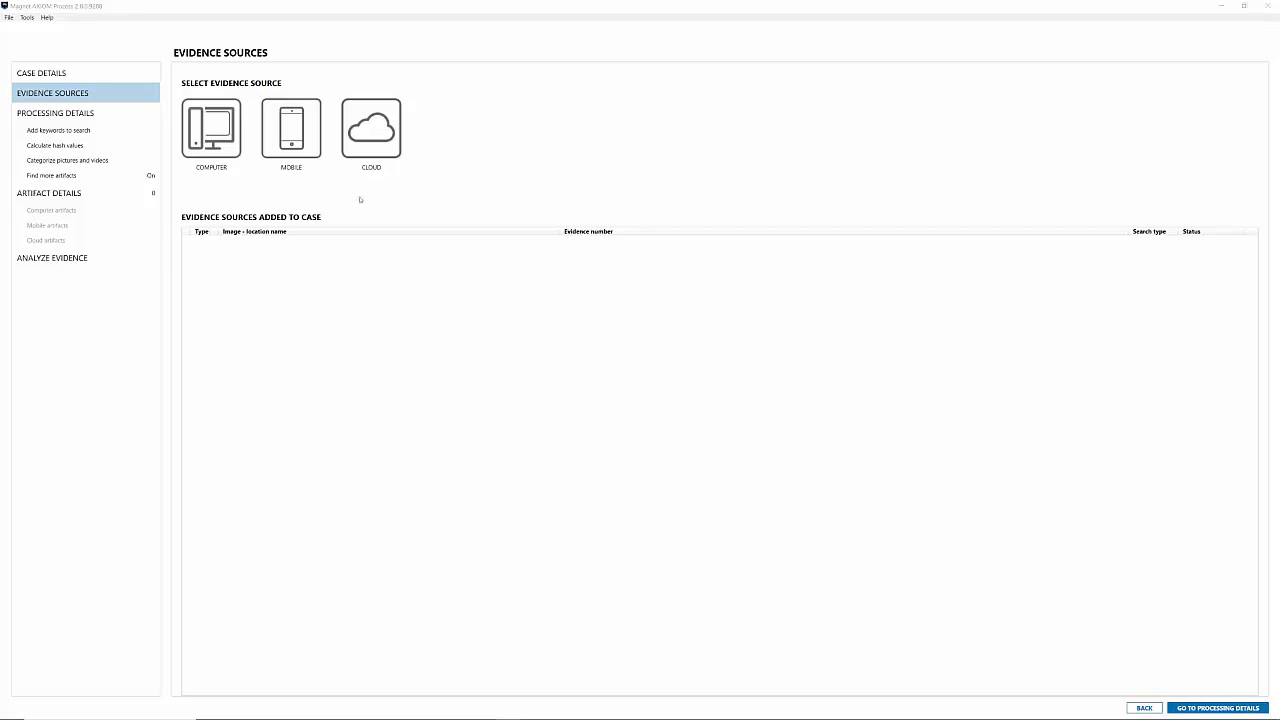
# Choose Mobile, then Android, then Acquire Evidence, then the ADB (Unlocked) method.
pyautogui.click(291, 128)
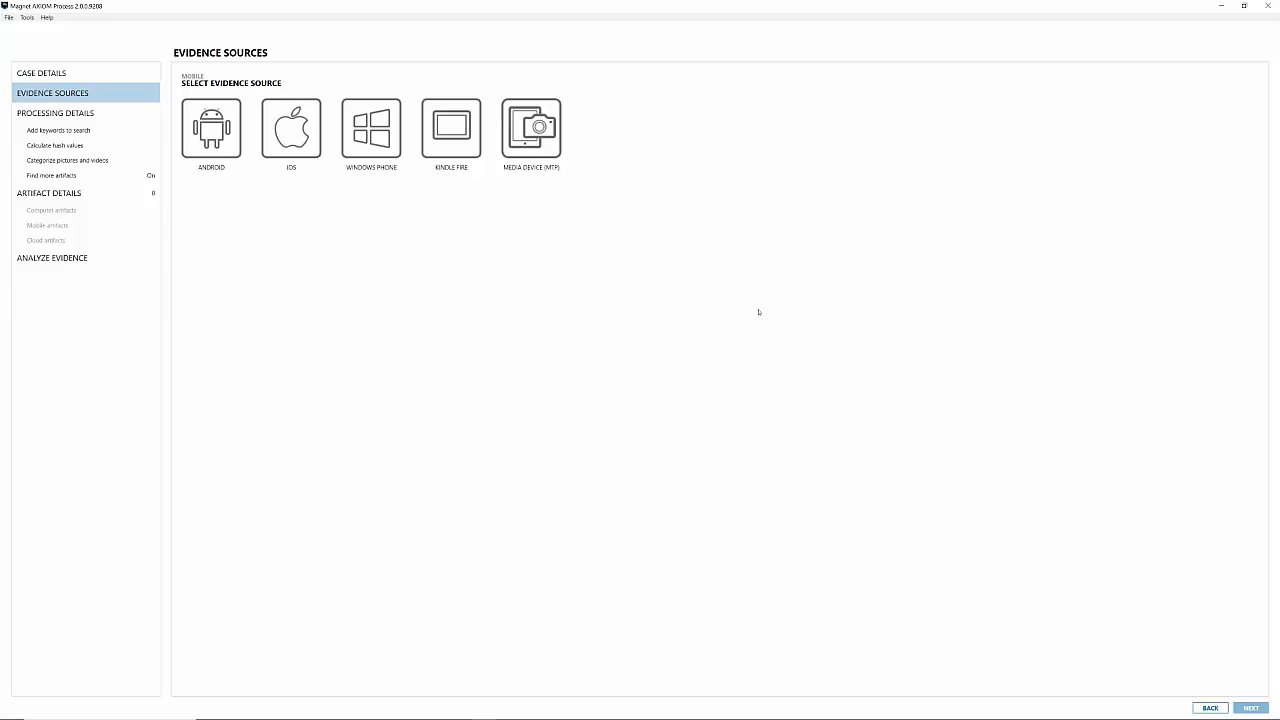
pyautogui.moveTo(753, 321)
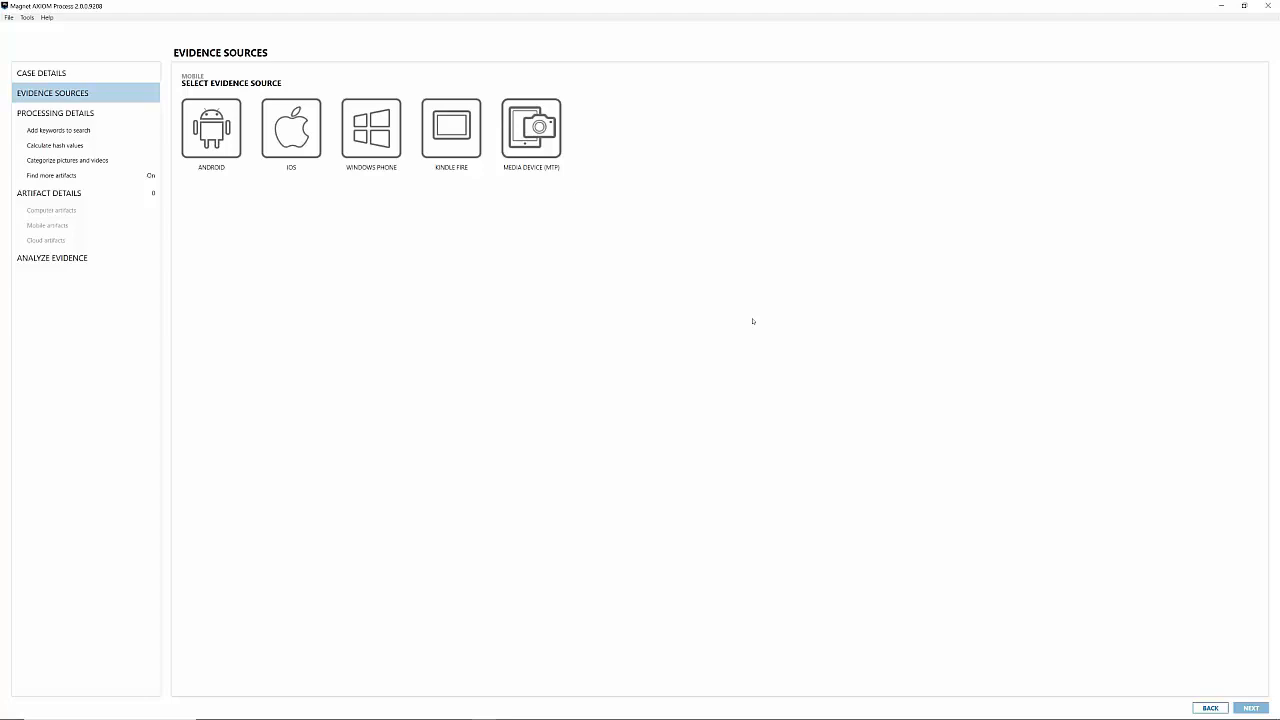
pyautogui.moveTo(757, 305)
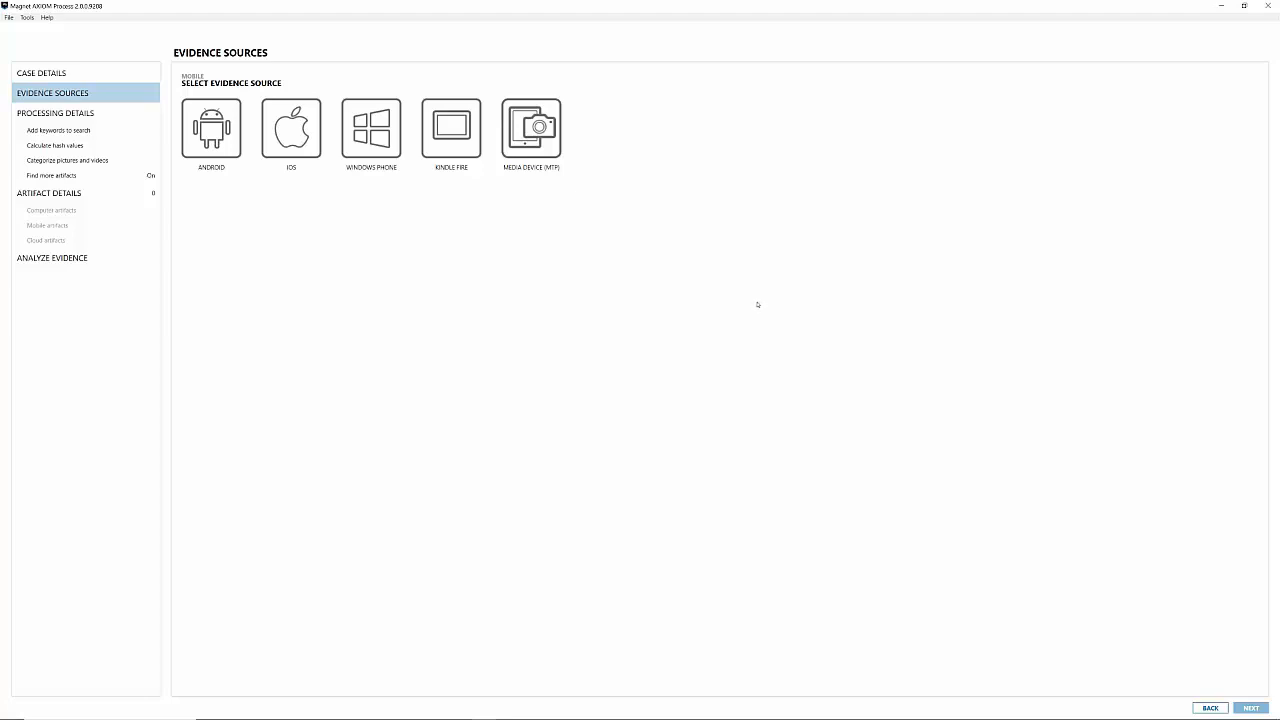
pyautogui.moveTo(231, 151)
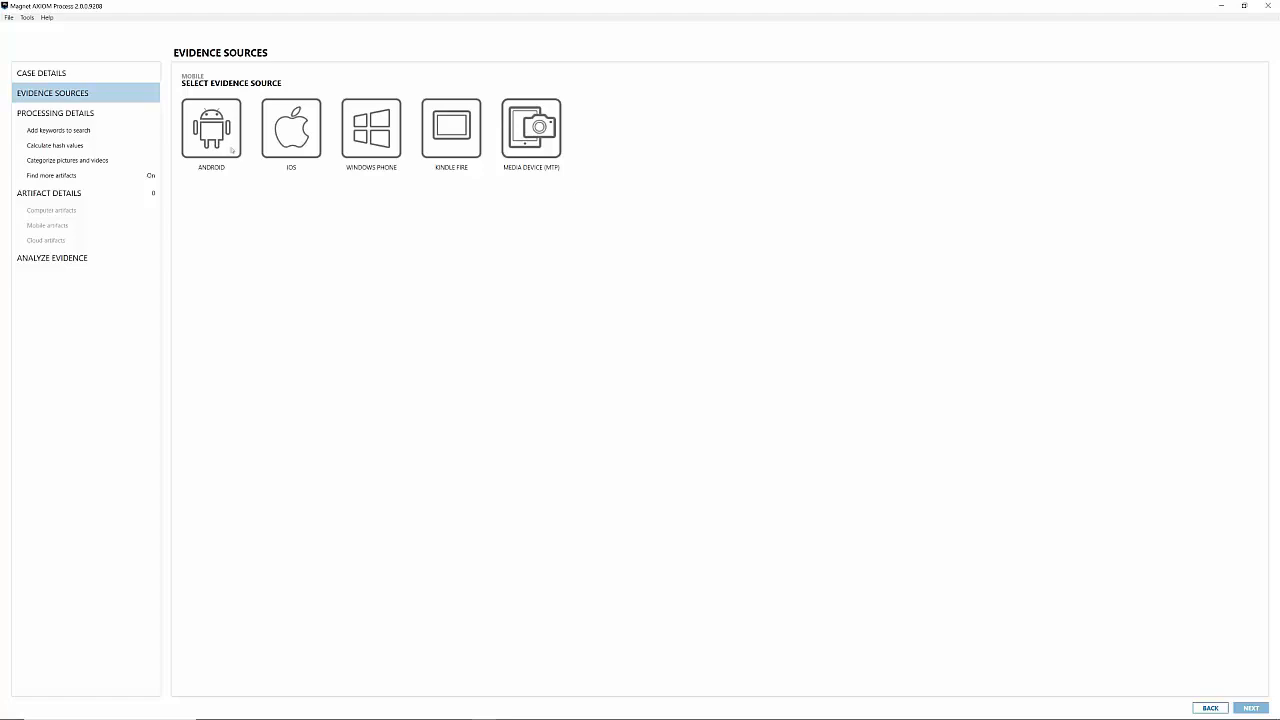
pyautogui.click(211, 128)
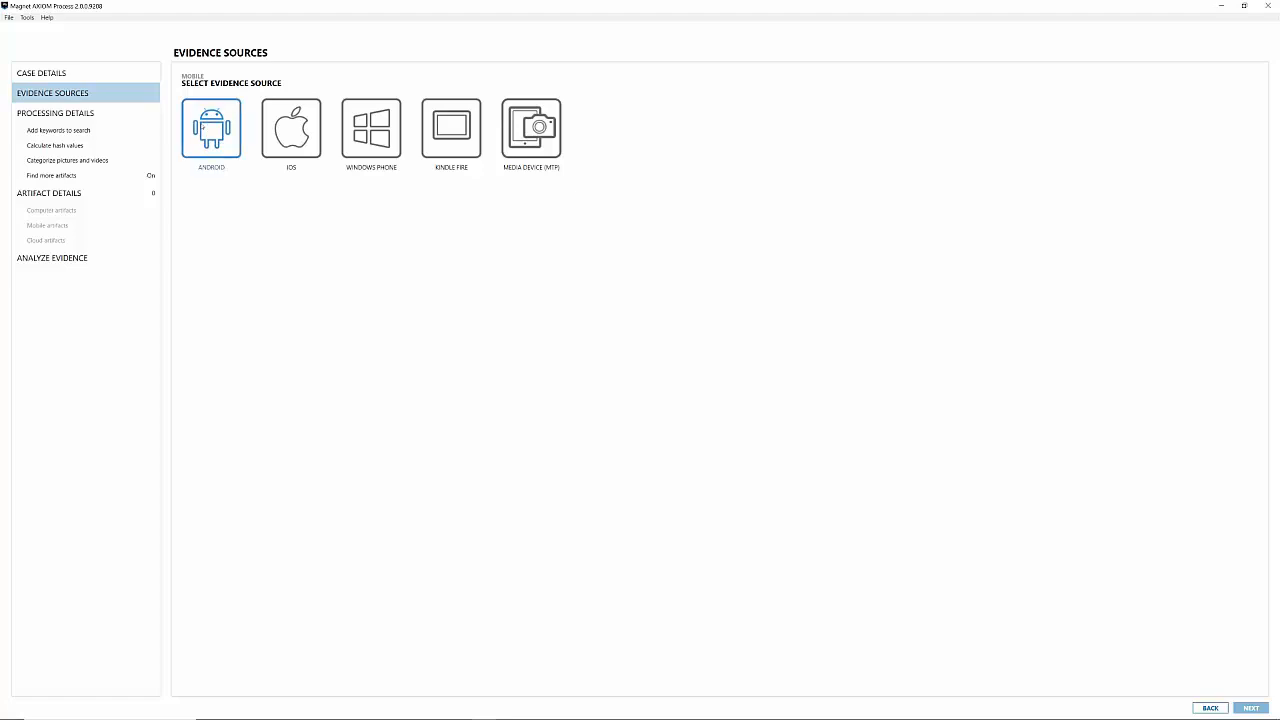
pyautogui.click(211, 128)
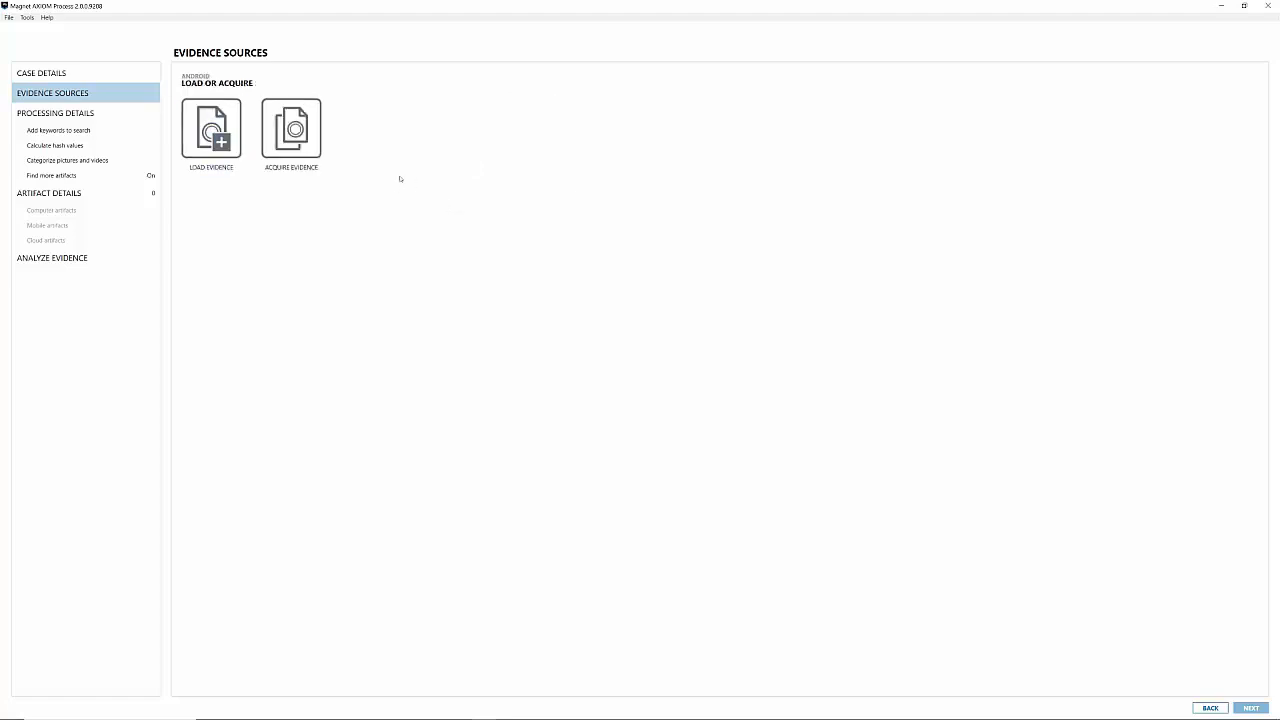
pyautogui.click(291, 128)
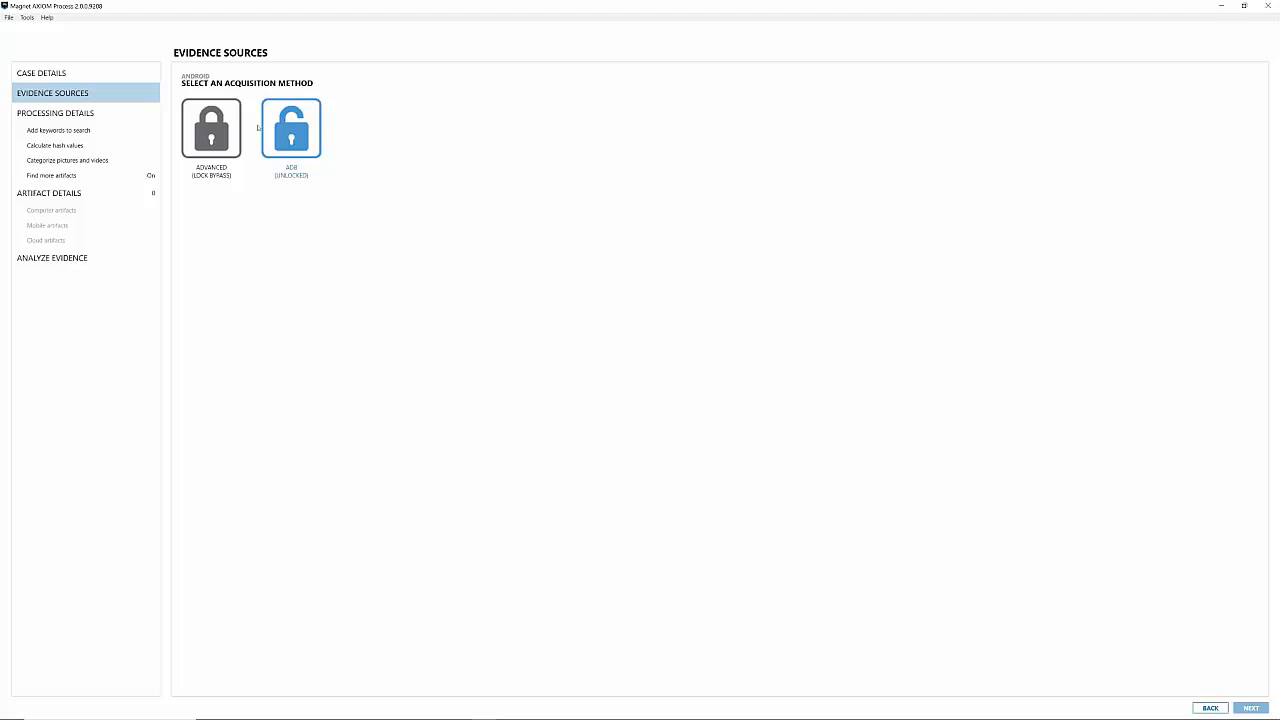
pyautogui.click(291, 128)
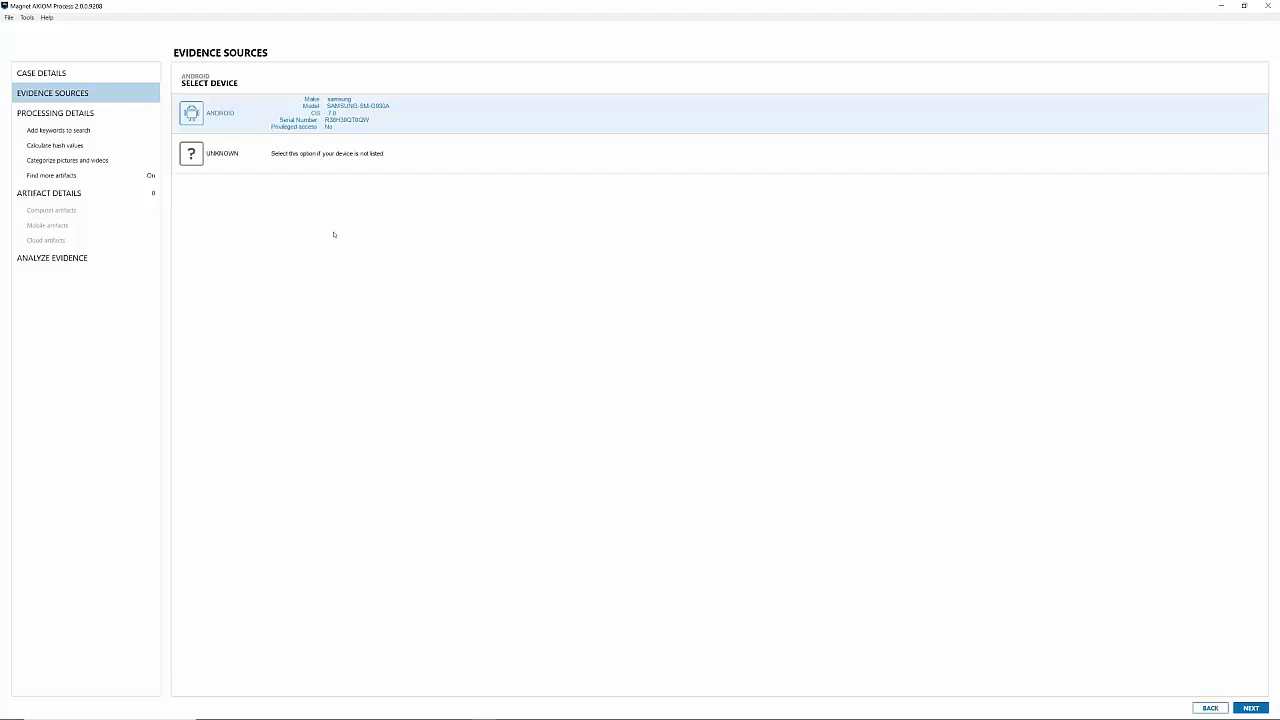
pyautogui.moveTo(1111, 559)
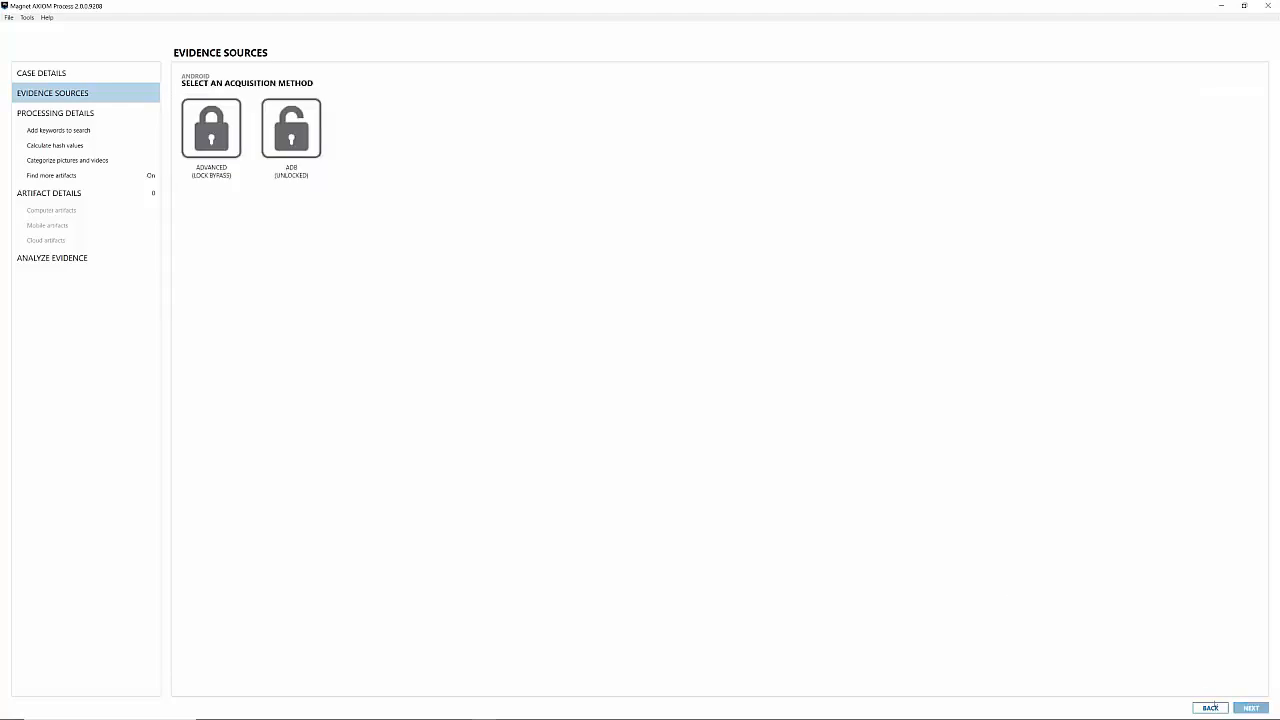
pyautogui.moveTo(445, 351)
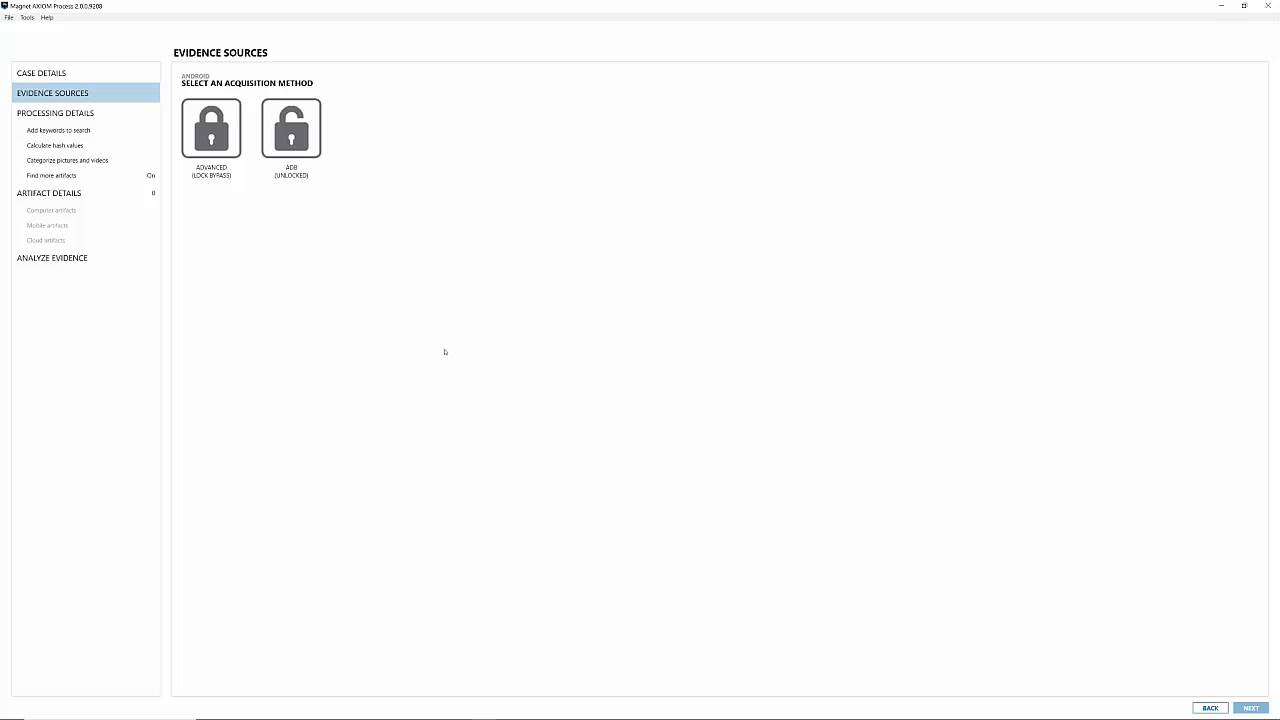
pyautogui.moveTo(235, 206)
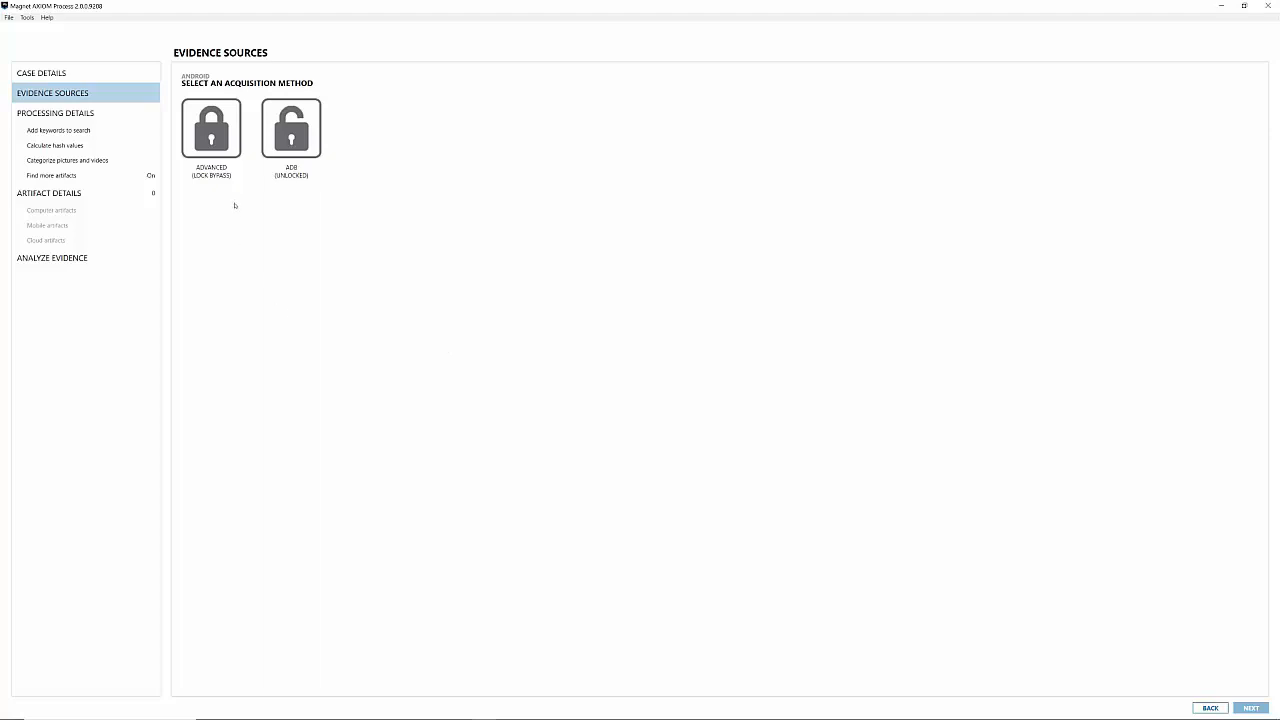
# Choose Advanced (Lock Bypass) acquisition and select Samsung as the manufacturer.
pyautogui.click(211, 128)
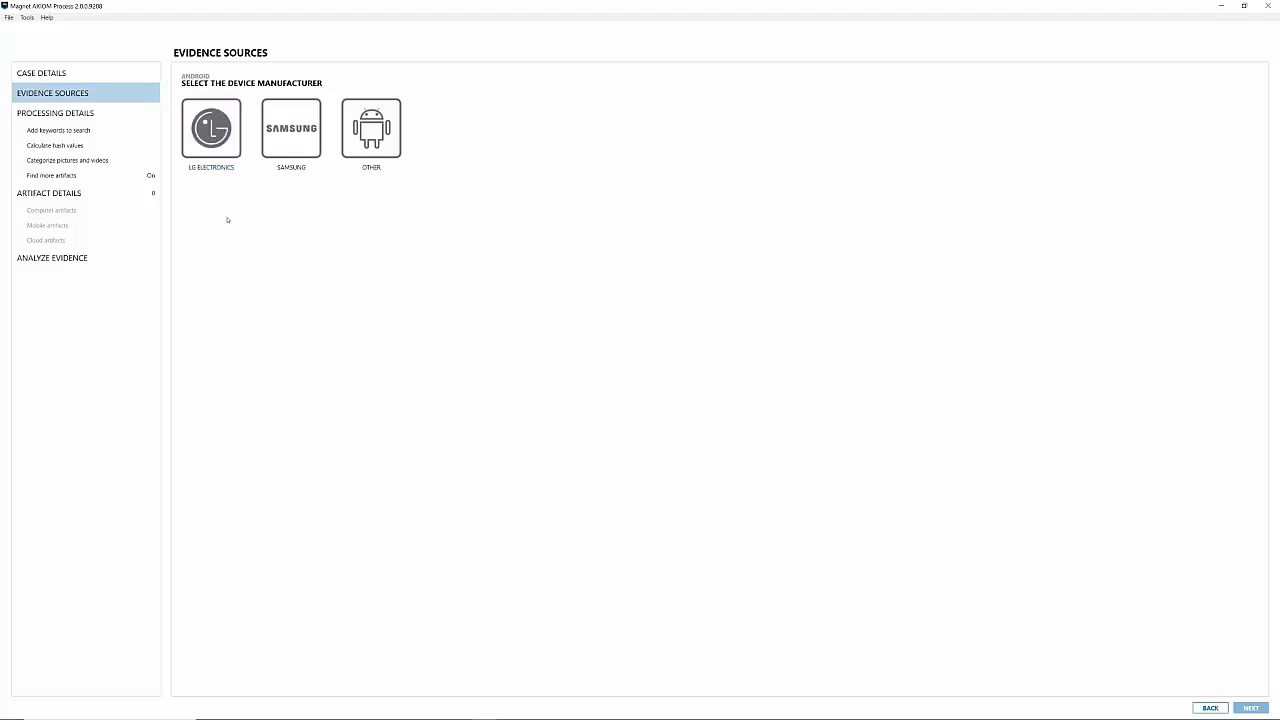
pyautogui.click(211, 128)
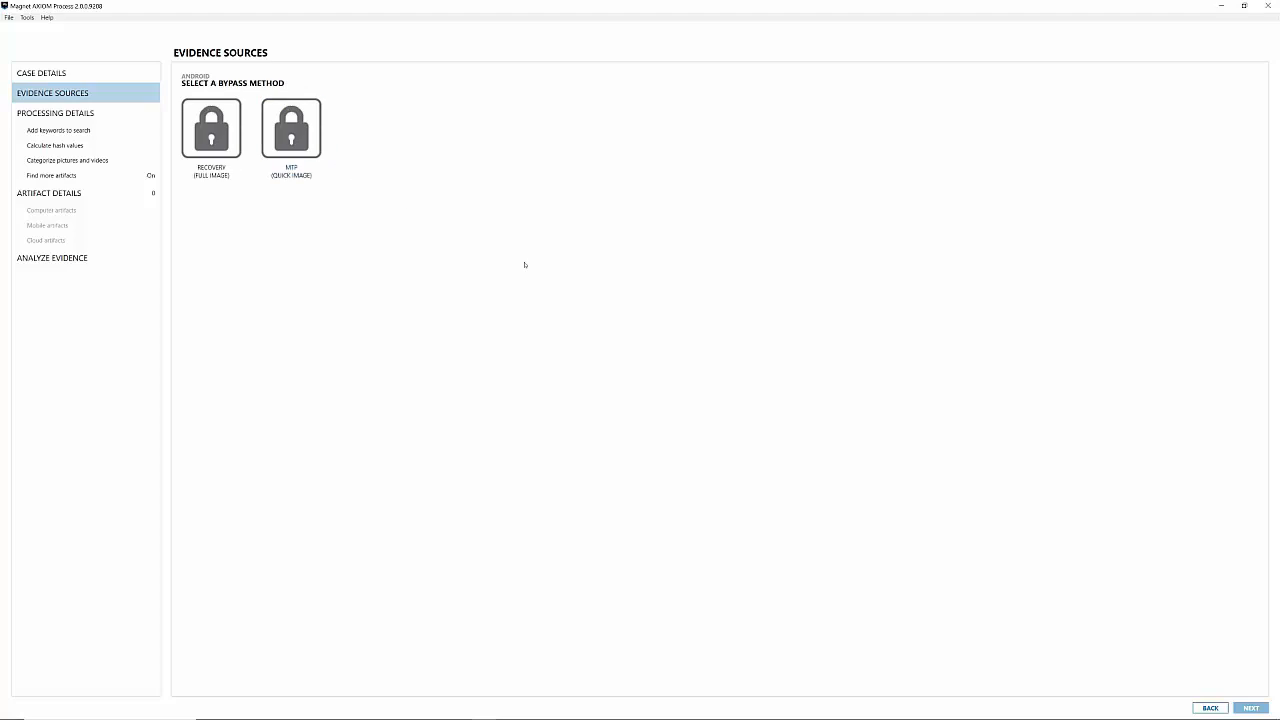
# Pick Recovery (Full Image) as the Samsung bypass method.
pyautogui.click(210, 128)
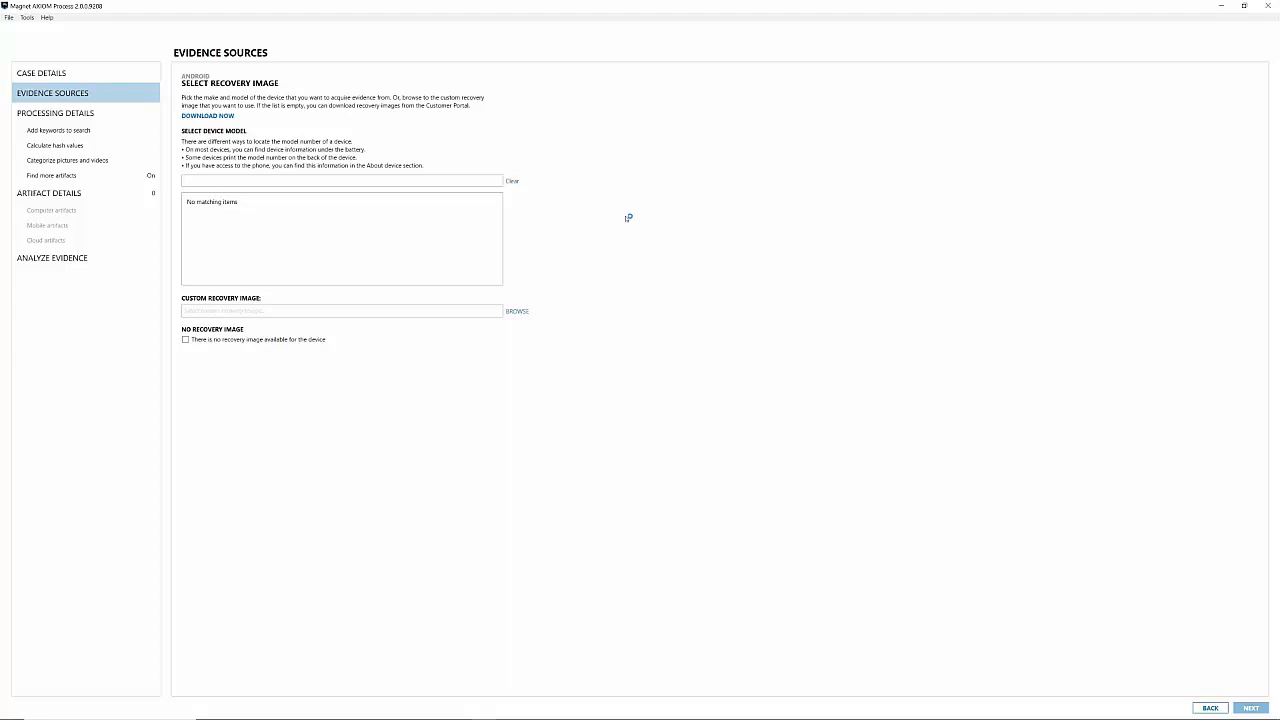
pyautogui.moveTo(629, 219)
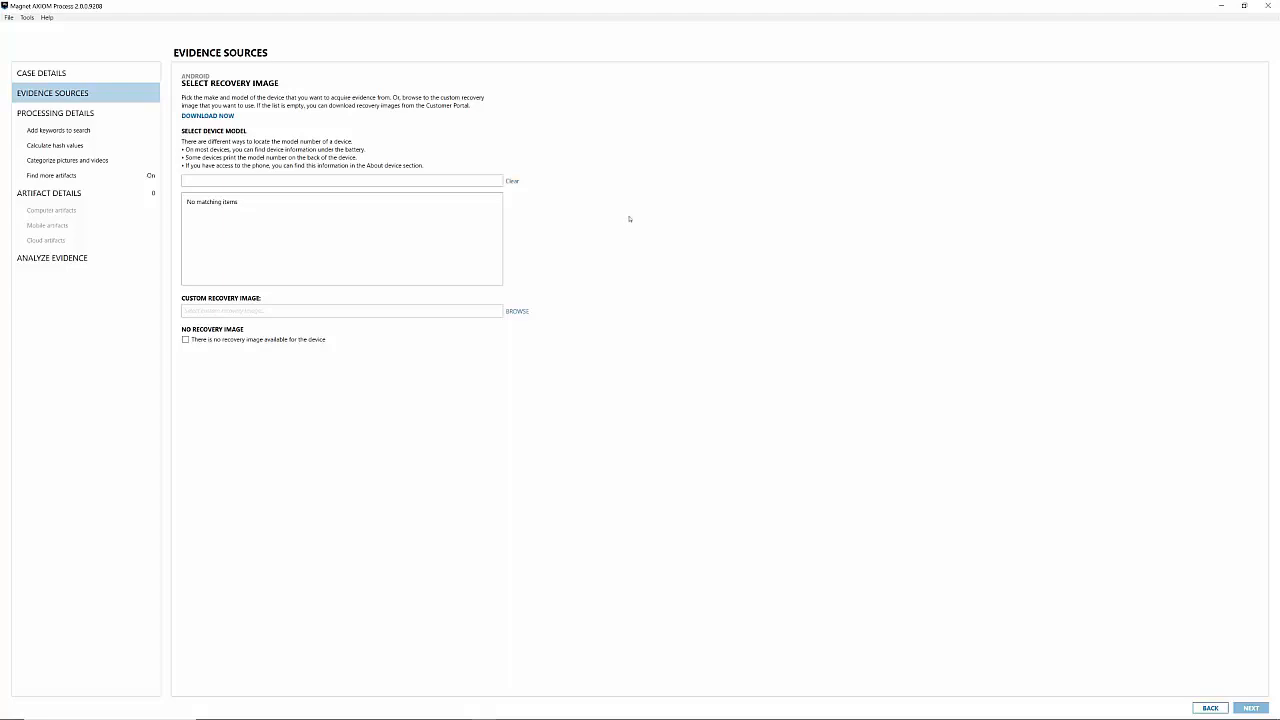
pyautogui.moveTo(524, 314)
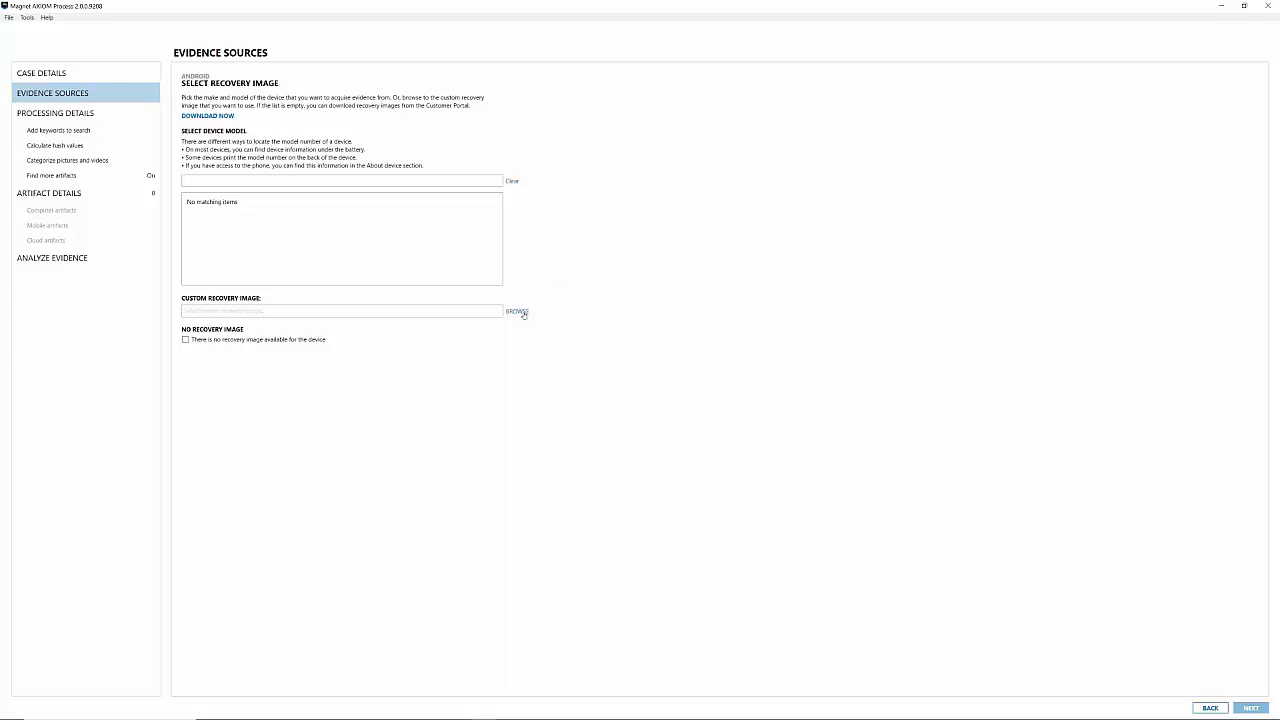
pyautogui.moveTo(820, 487)
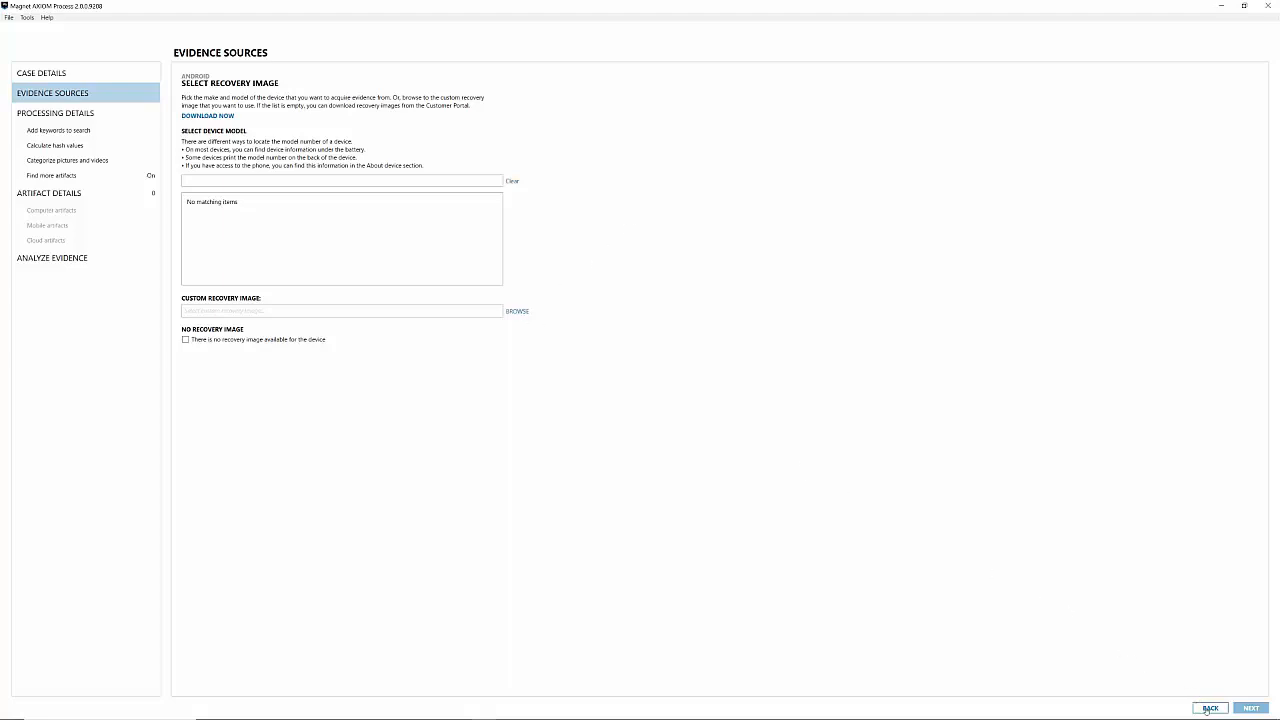
pyautogui.moveTo(627, 261)
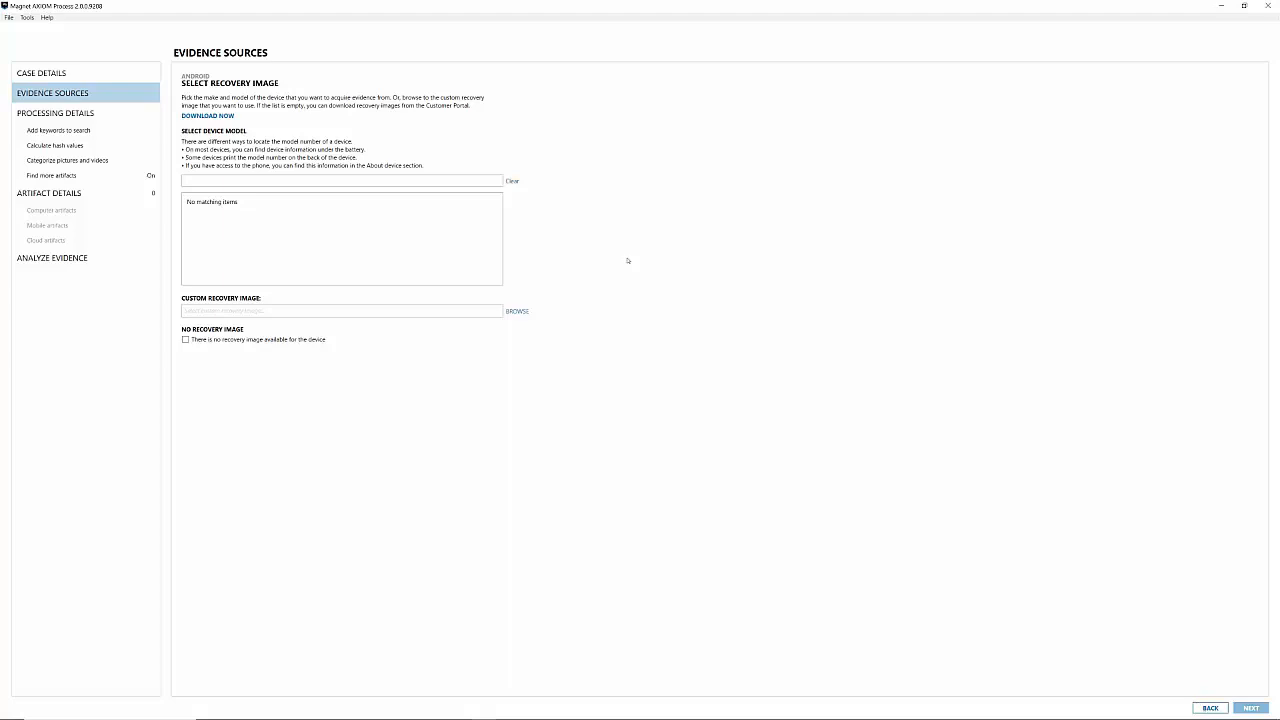